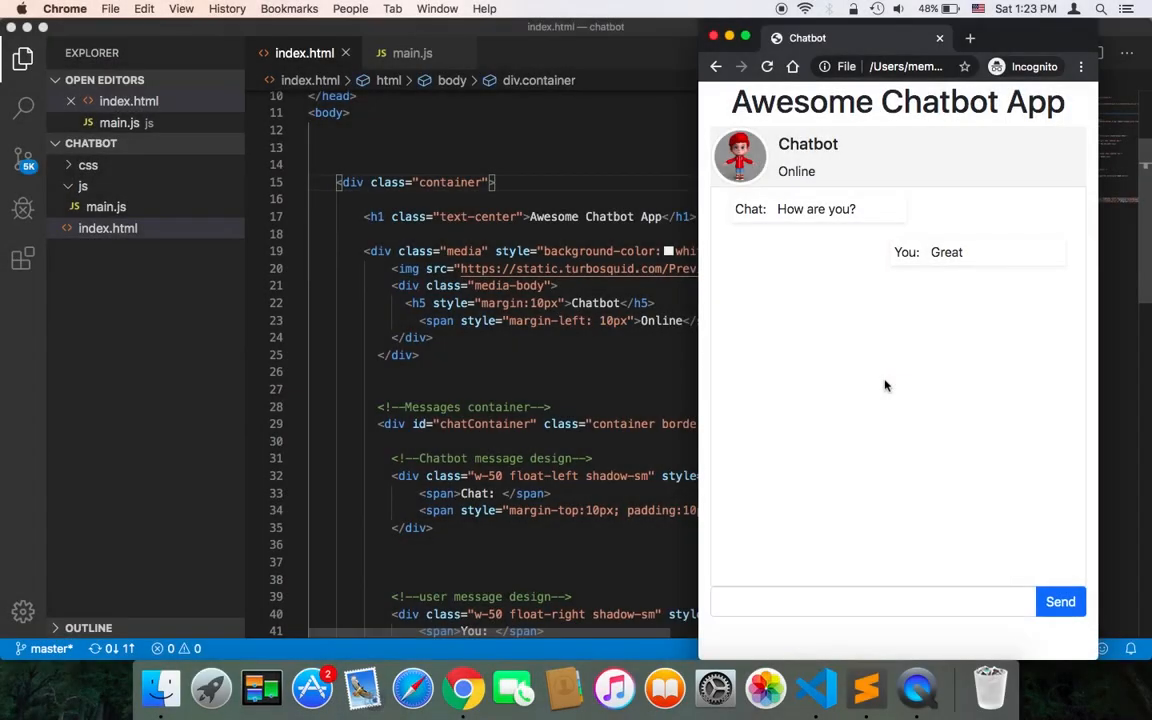
mouse_move(1060, 601)
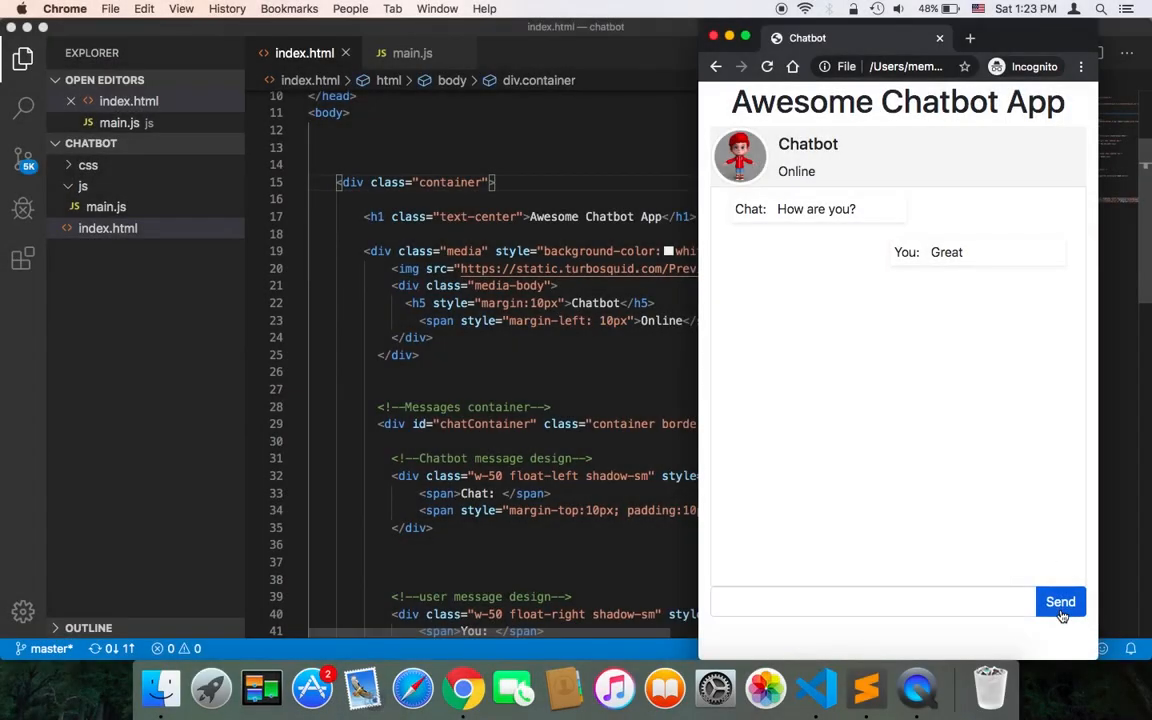
Step: Send an empty message on the Chrome chatbot page to see how it behaves
left_click(1060, 601)
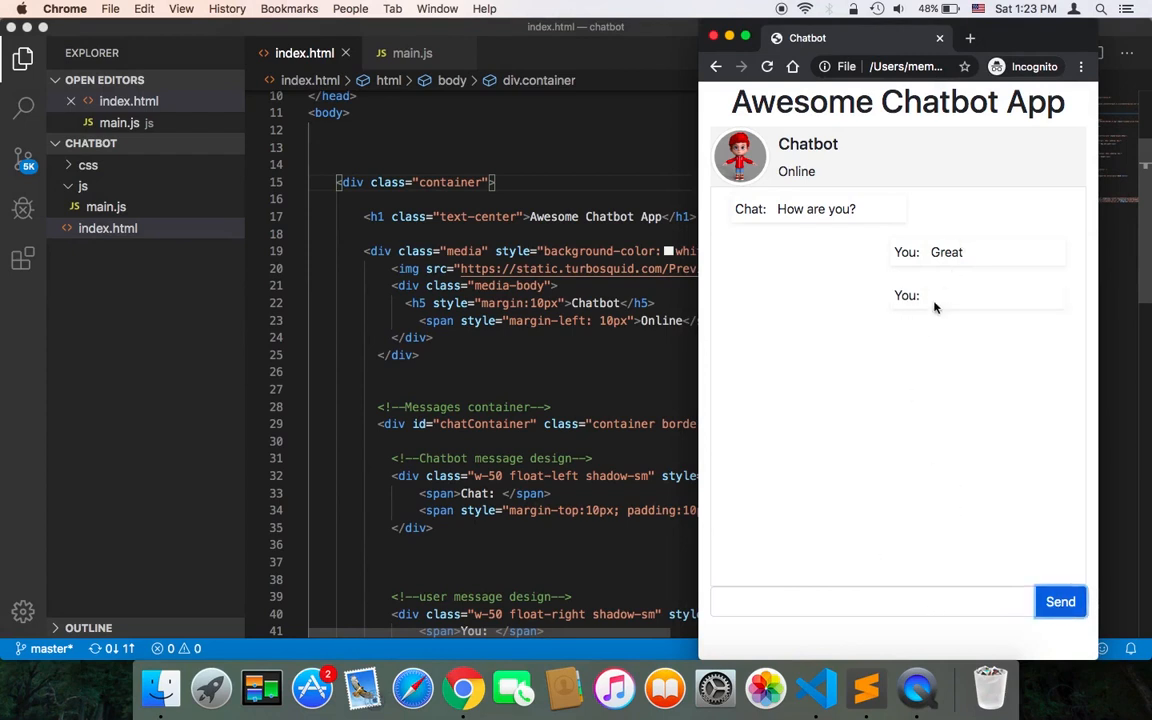
mouse_move(976, 299)
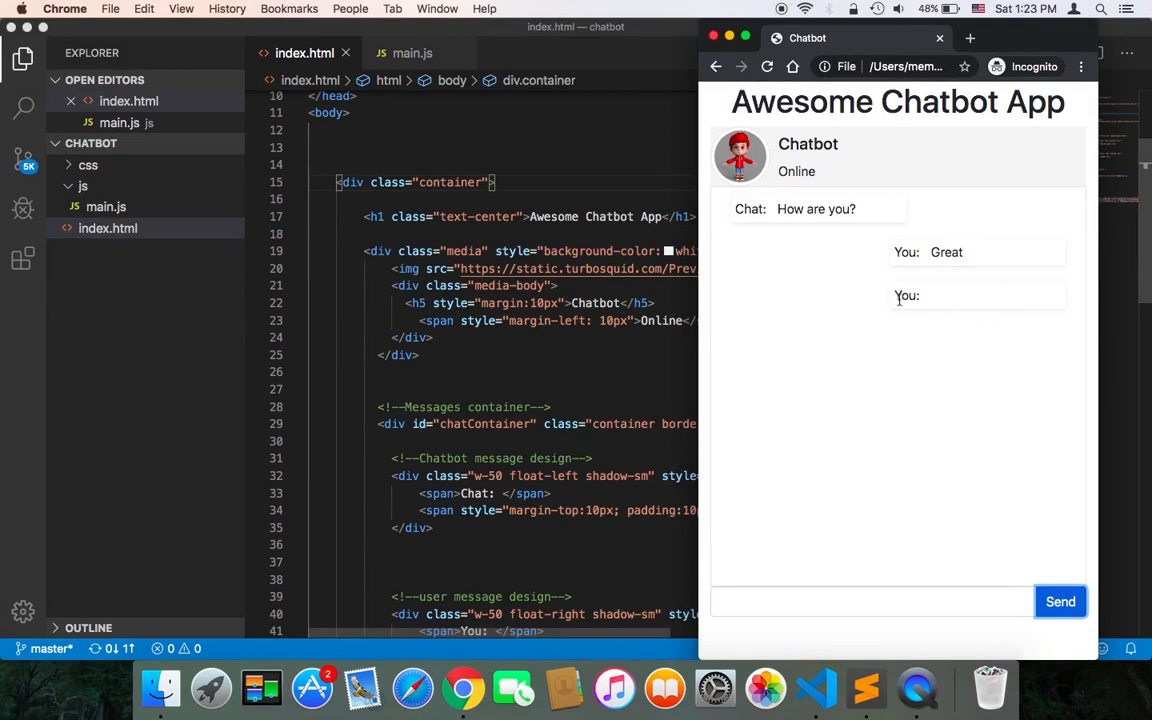
mouse_move(986, 311)
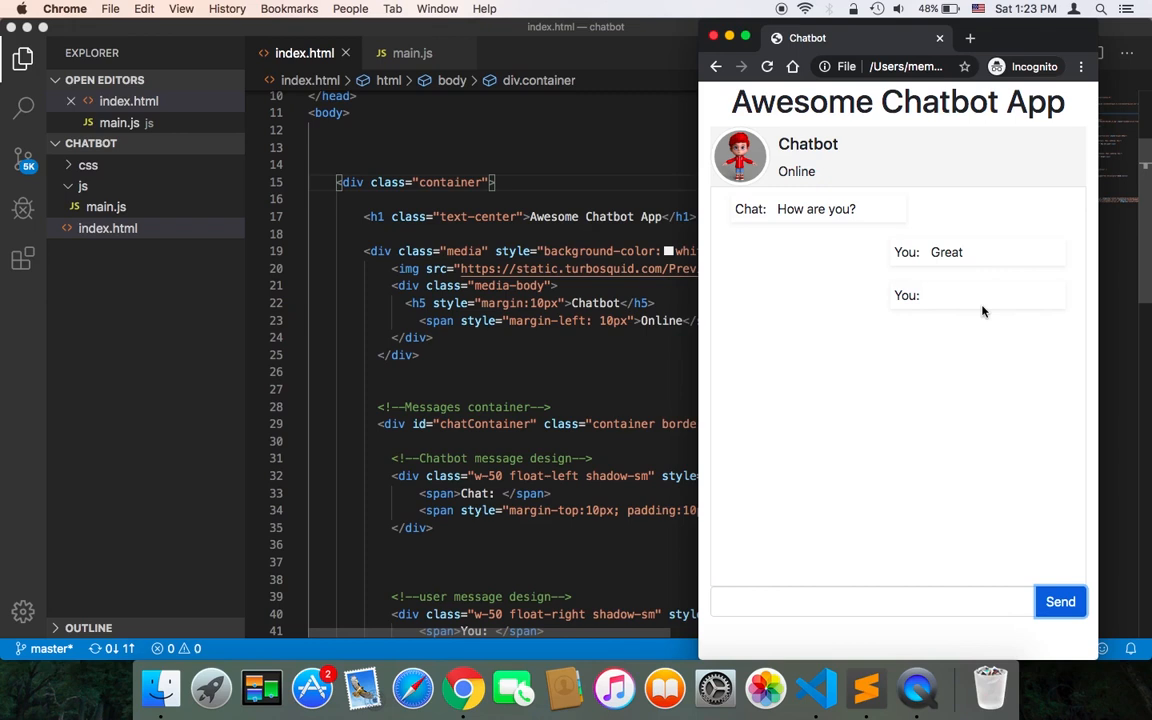
mouse_move(953, 310)
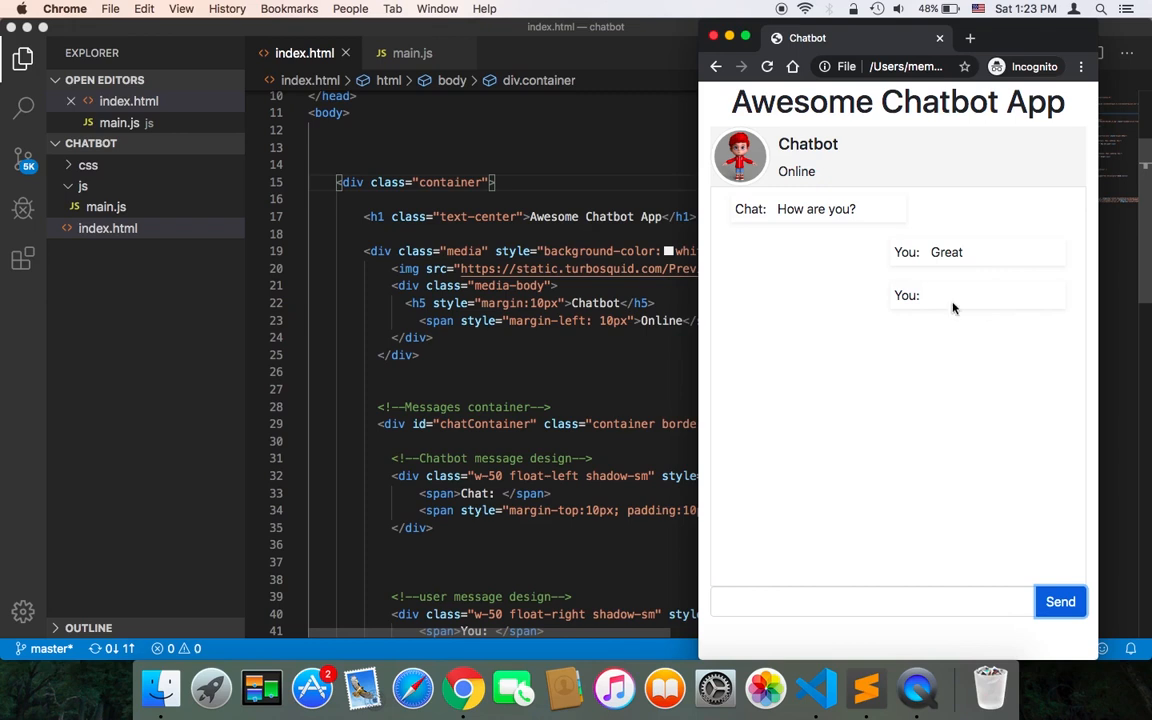
mouse_move(898, 436)
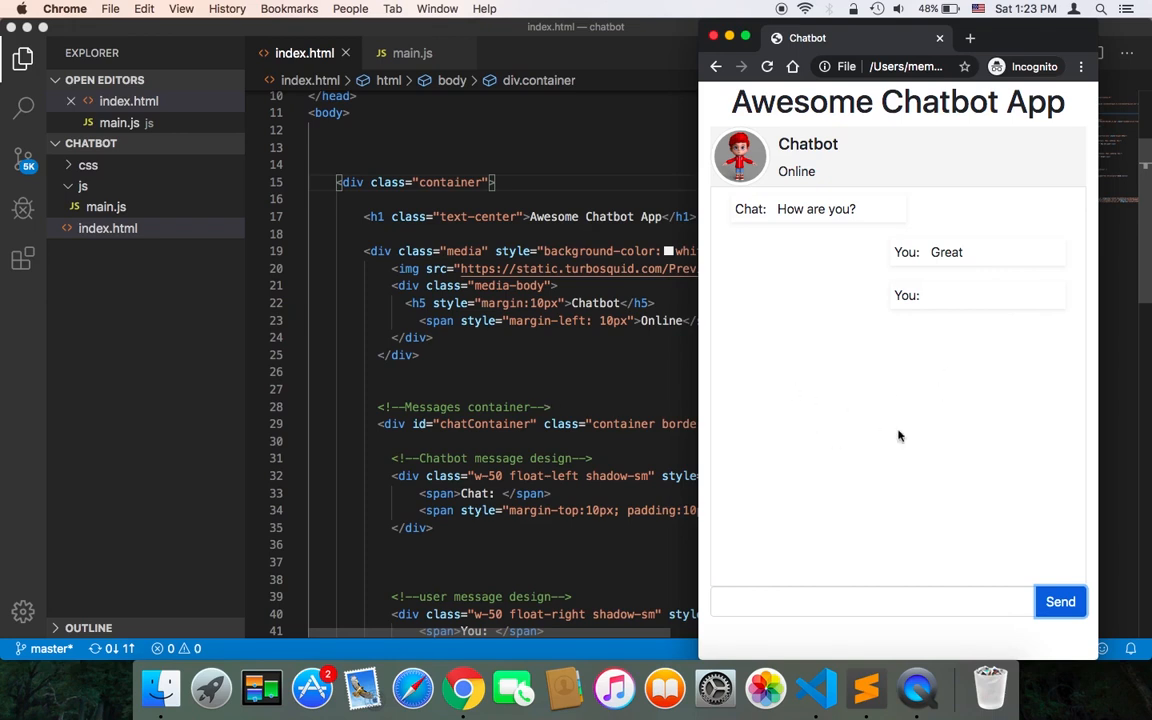
mouse_move(620, 353)
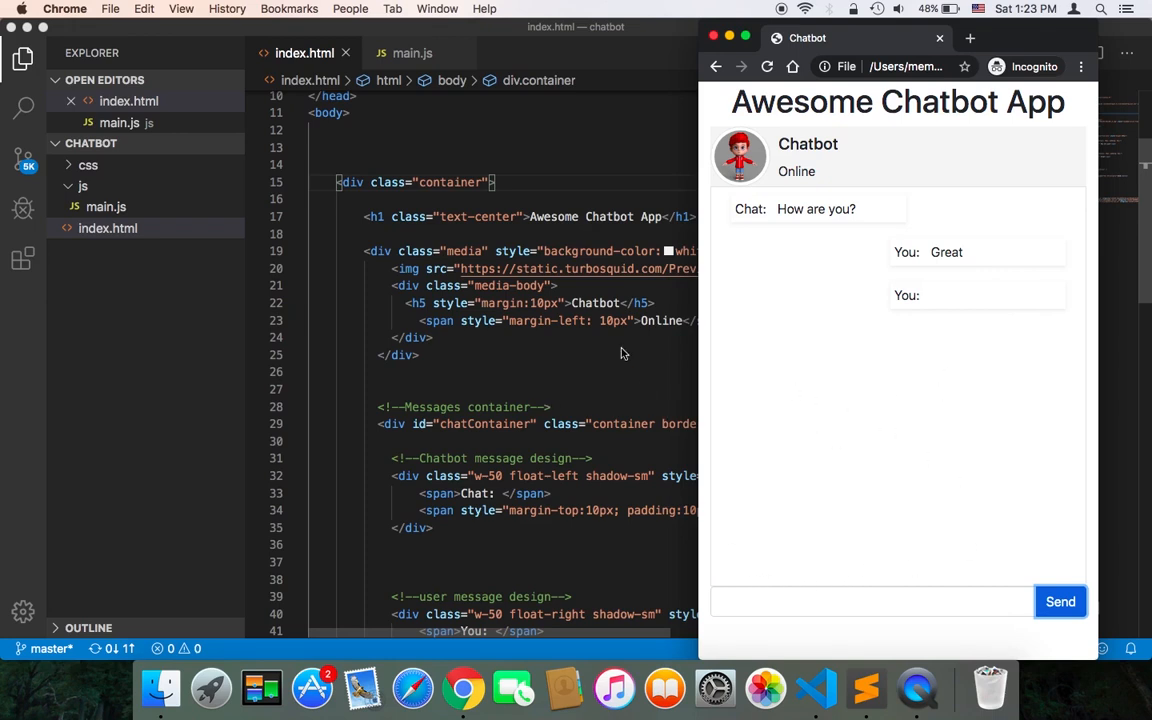
Step: Switch to VS Code and open main.js at the sendBtn click handler
left_click(420, 354)
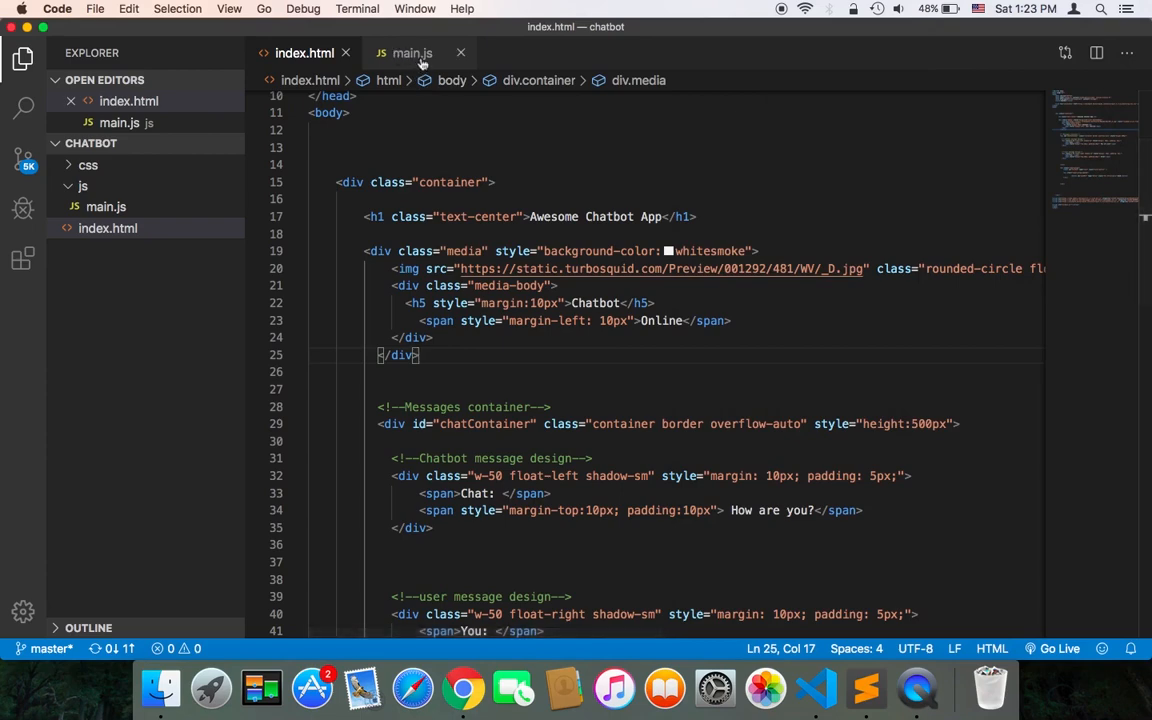
left_click(411, 52)
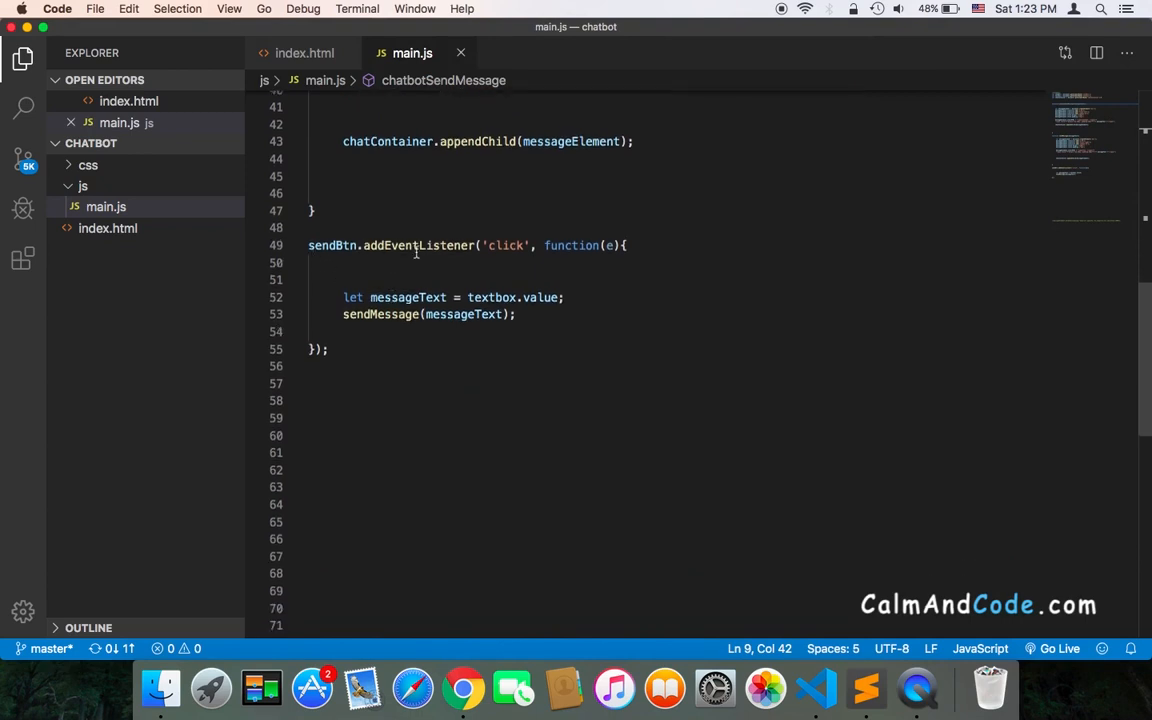
mouse_move(418, 245)
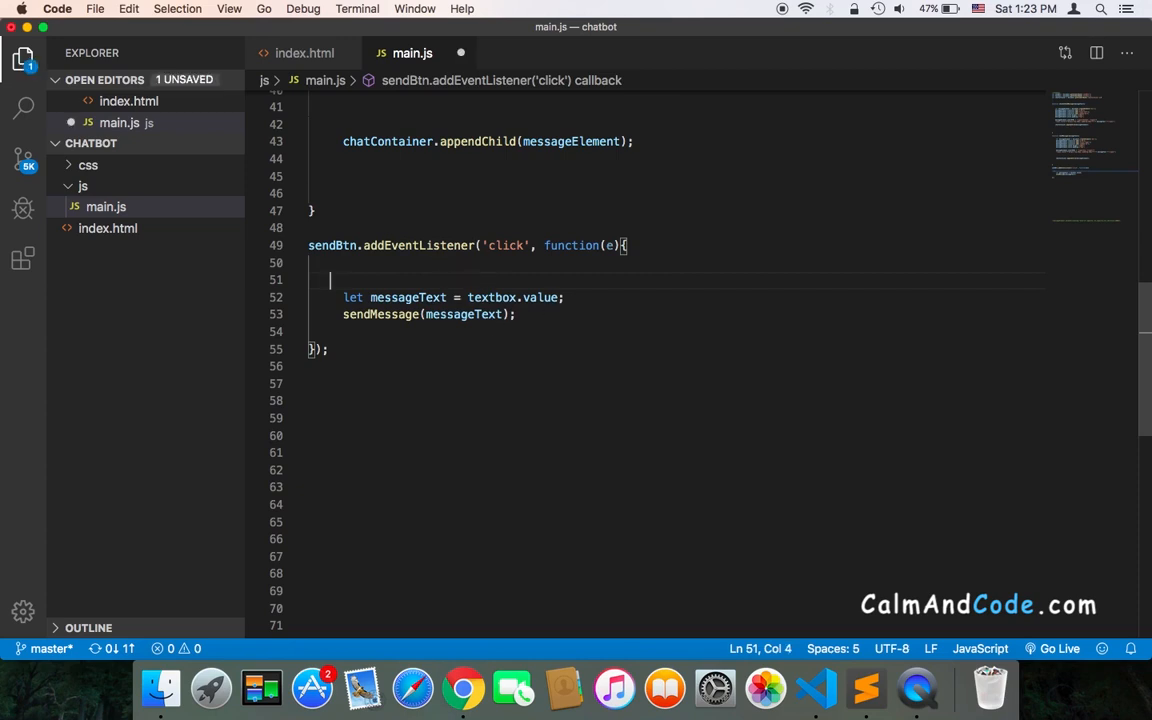
Step: Add if (textbox.value == "") { } and wrap the send code in an else branch
type("if(")
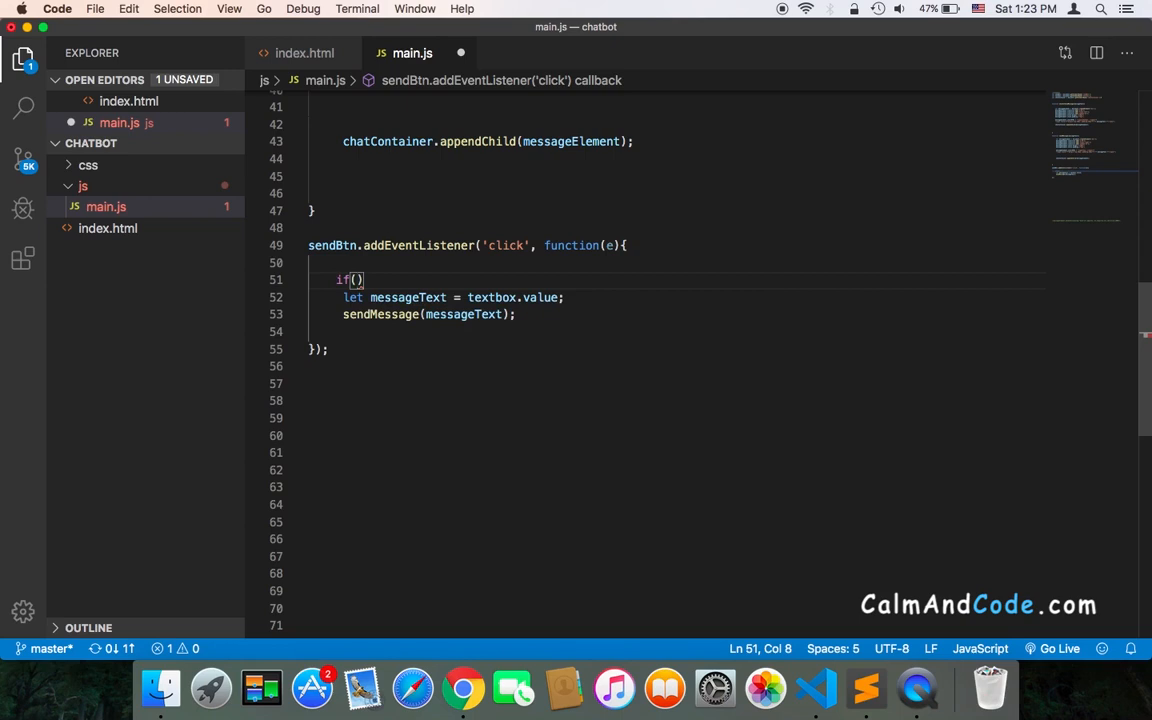
type("textbox")
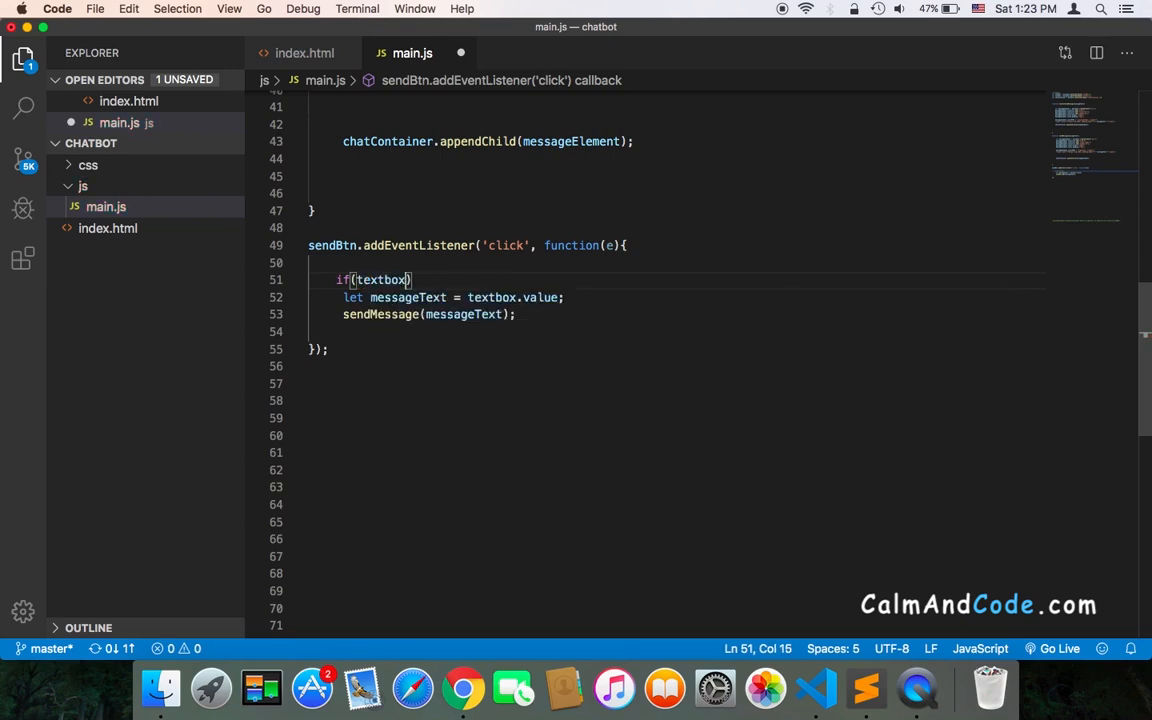
type(".value ==")
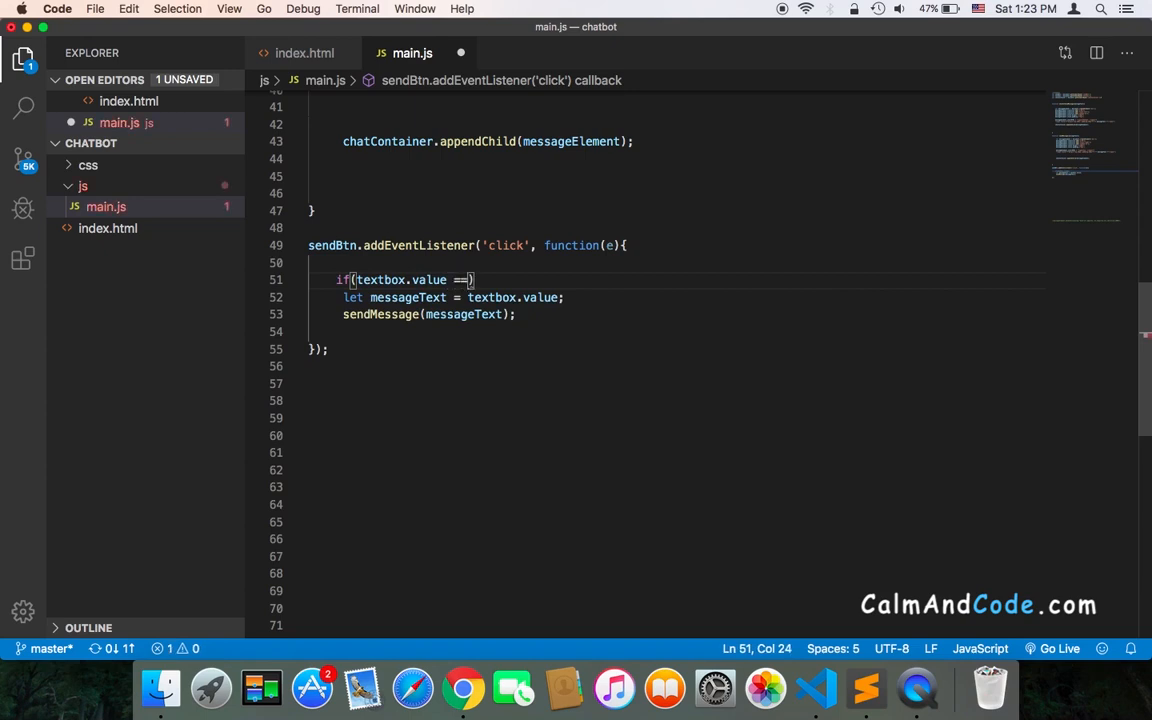
type("\"\"")
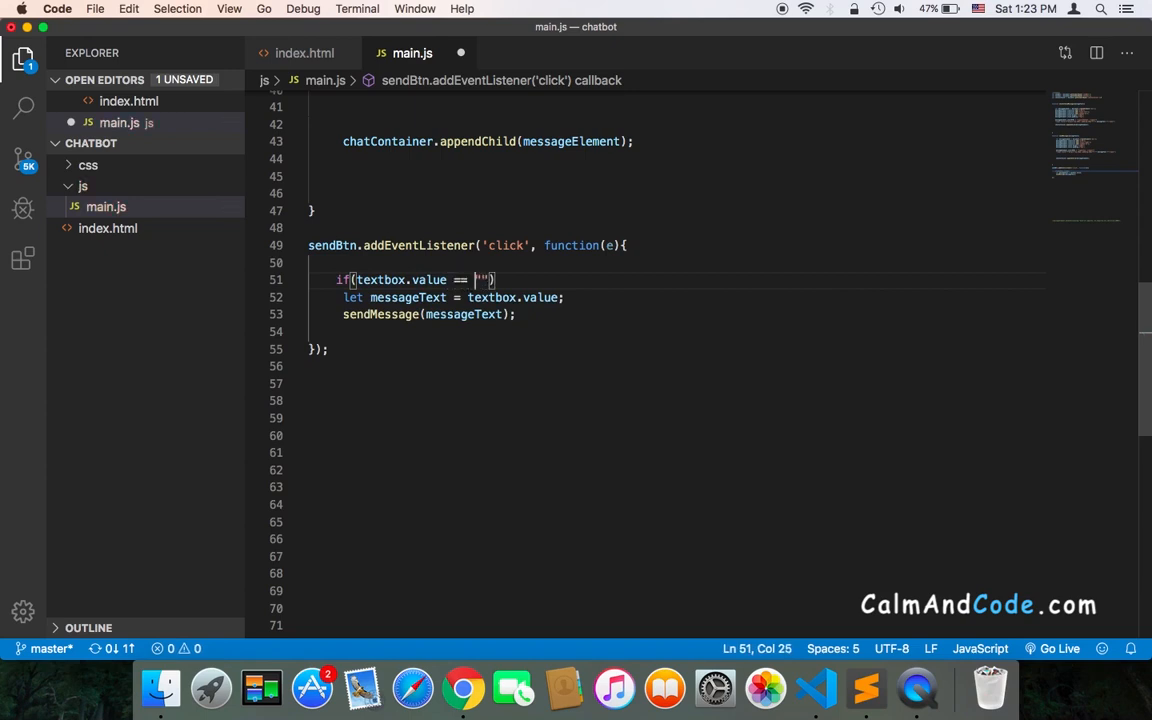
type("{")
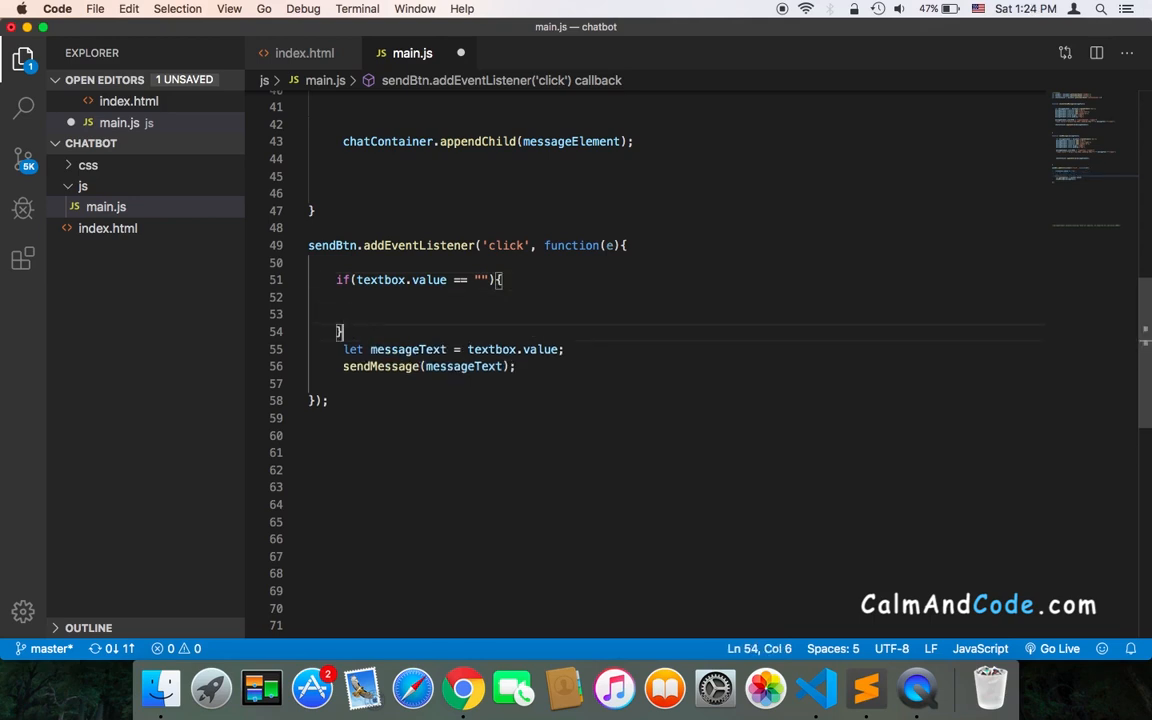
mouse_move(357, 324)
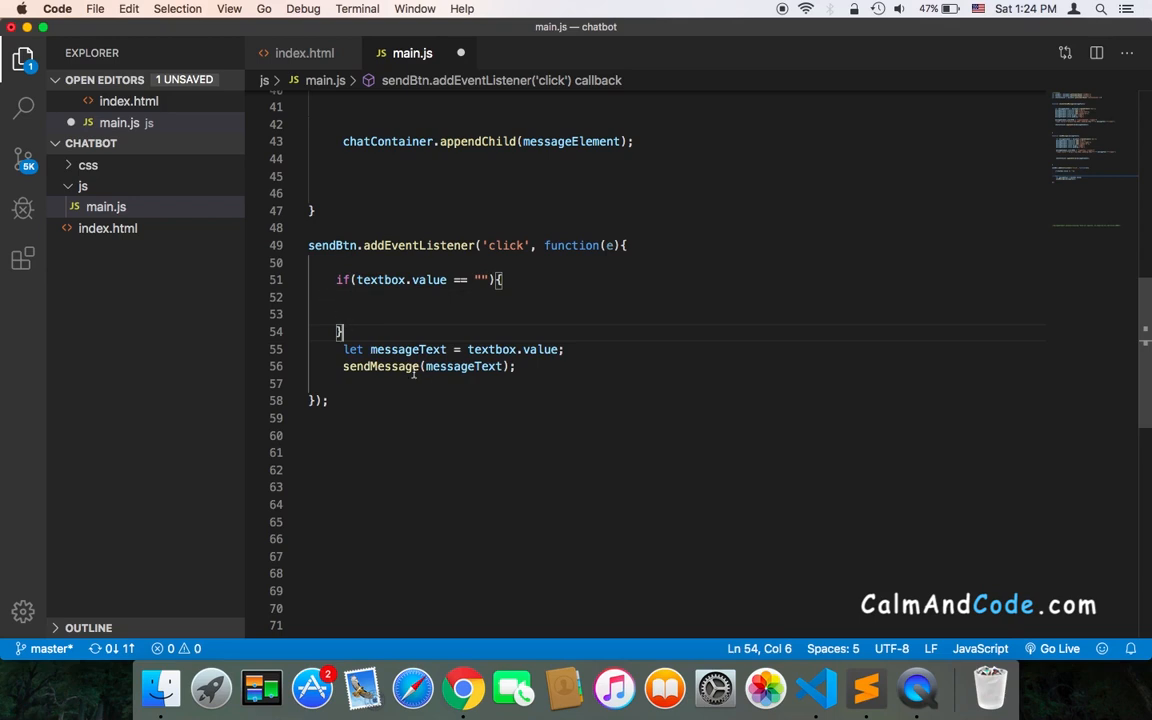
type("else{")
type("}")
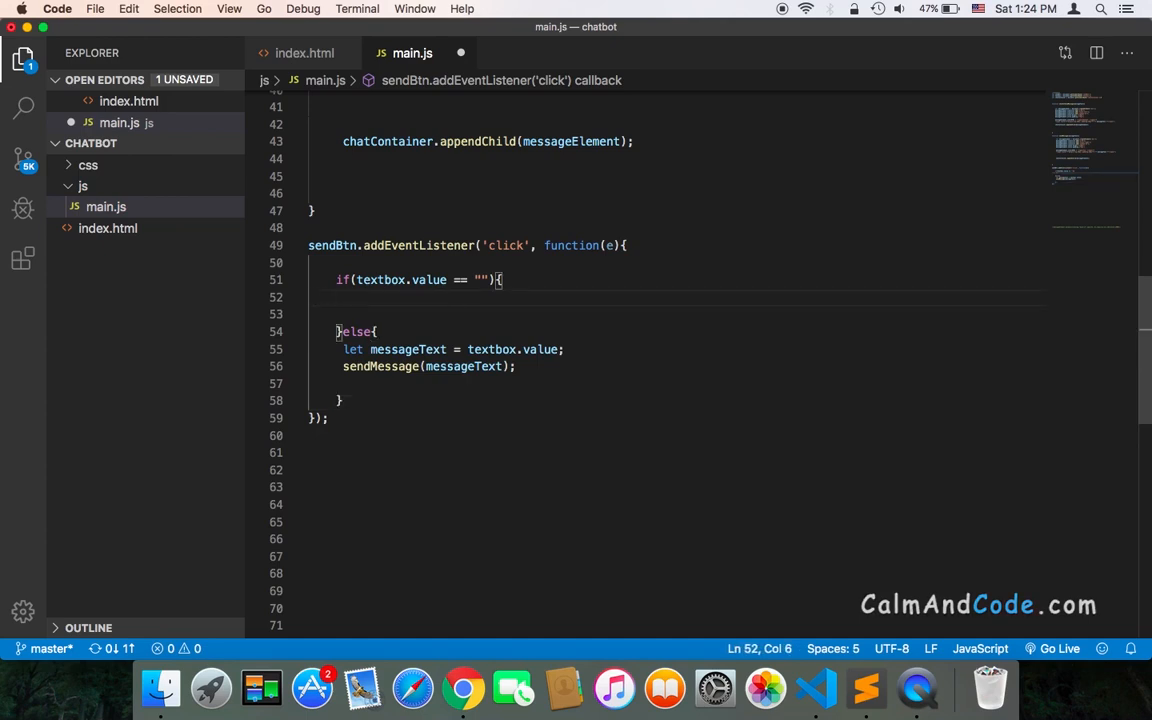
Step: Add alert('Please type in a message') inside the empty-input if block
type("alert")
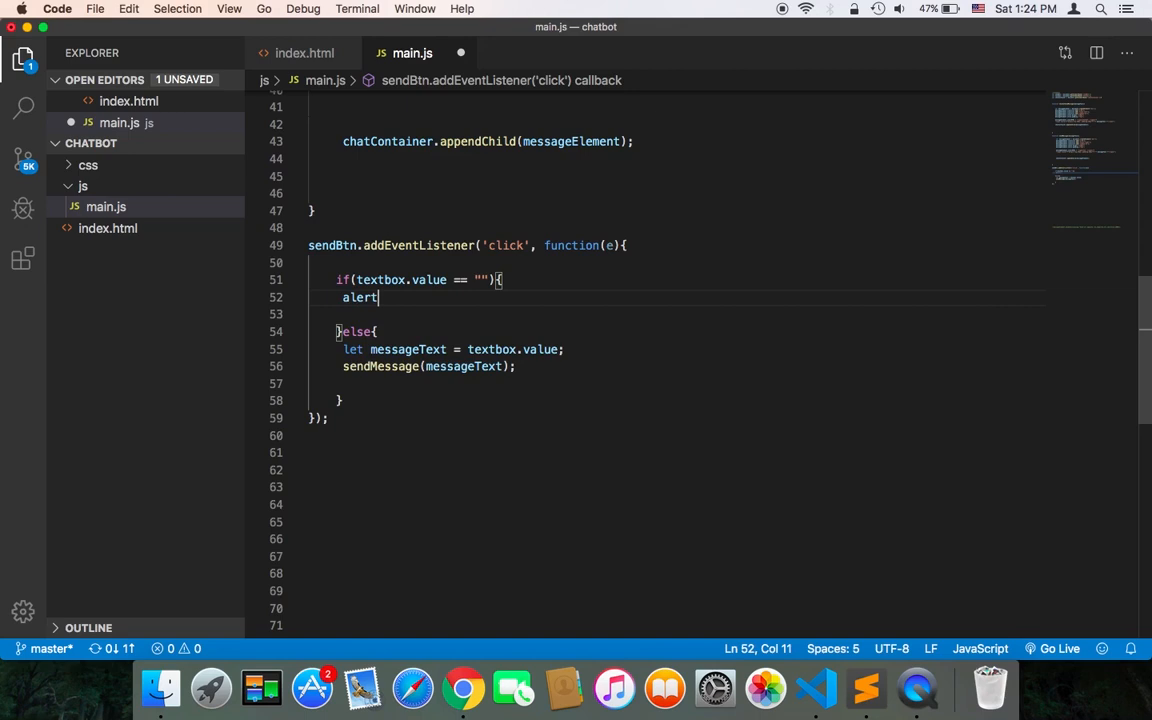
type("('')")
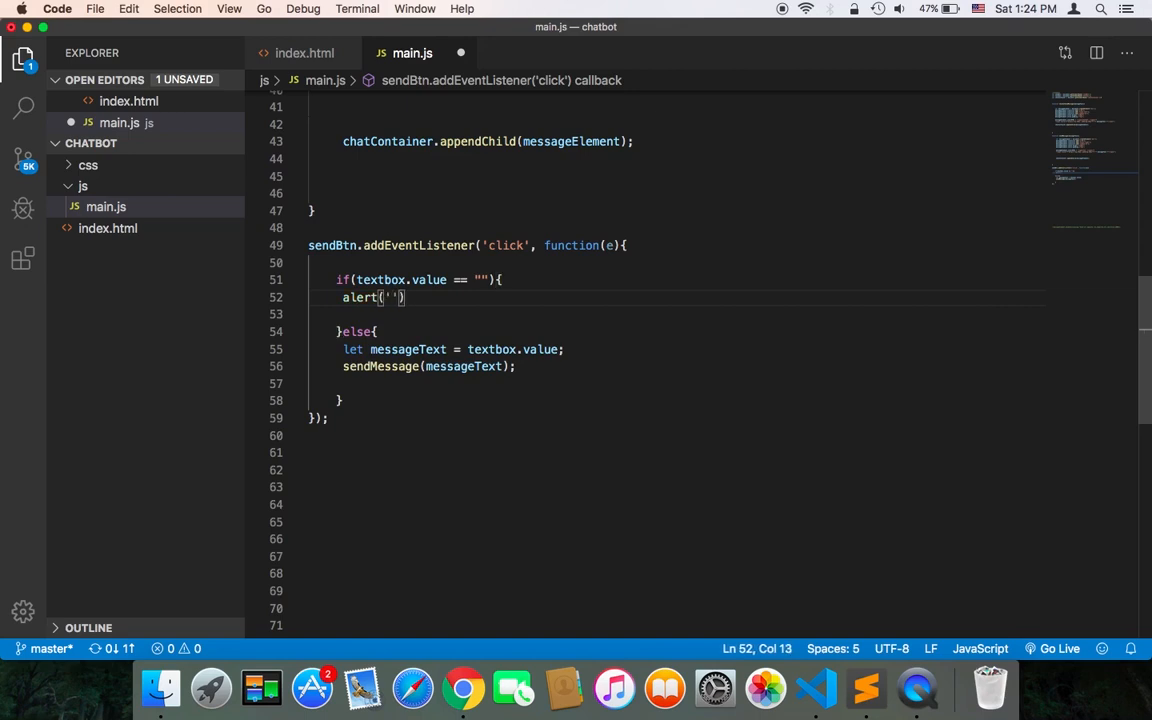
type("Please")
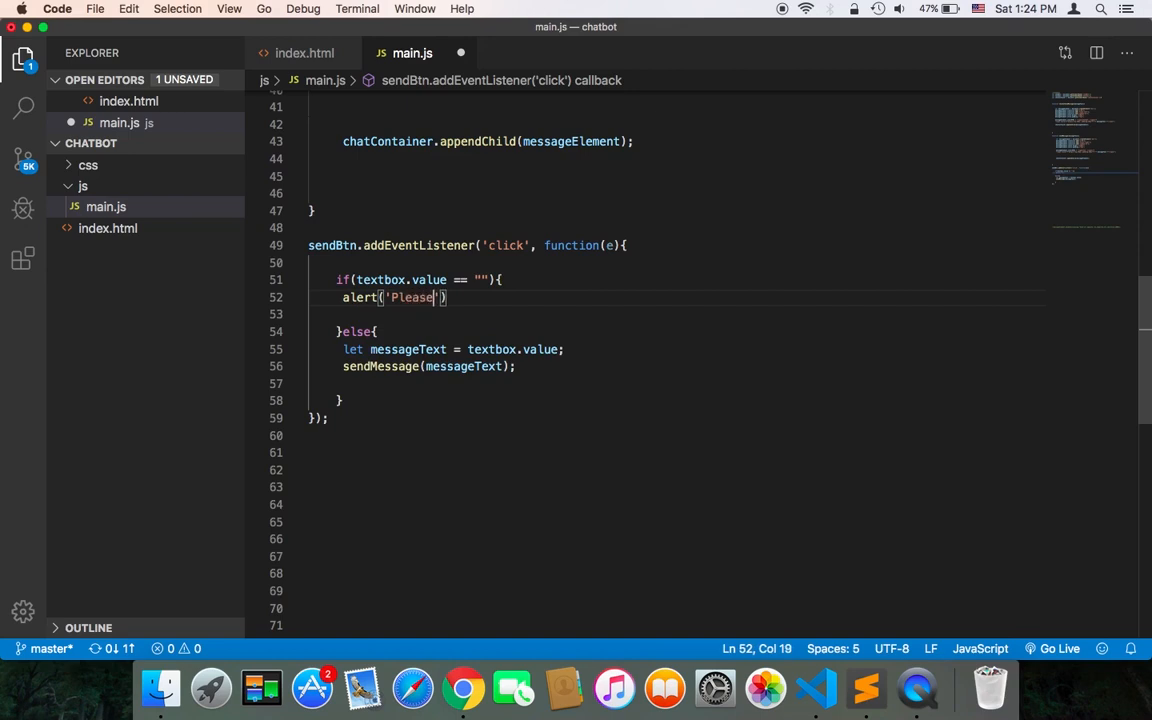
type("type in")
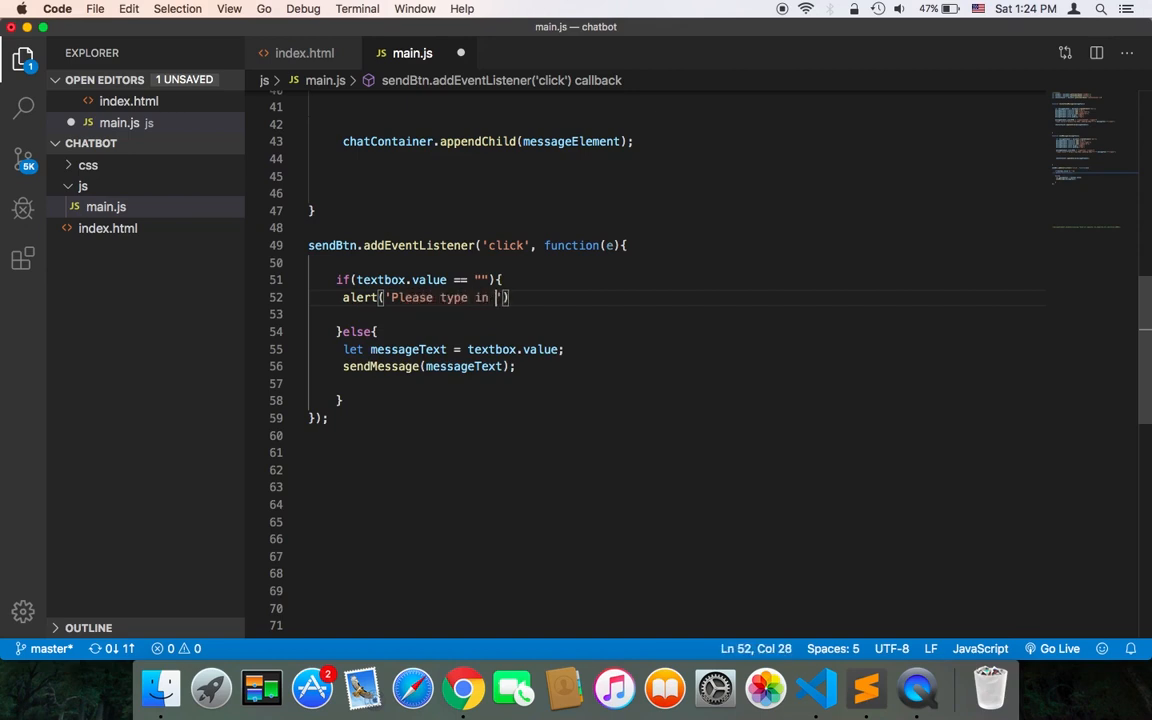
type("a message")
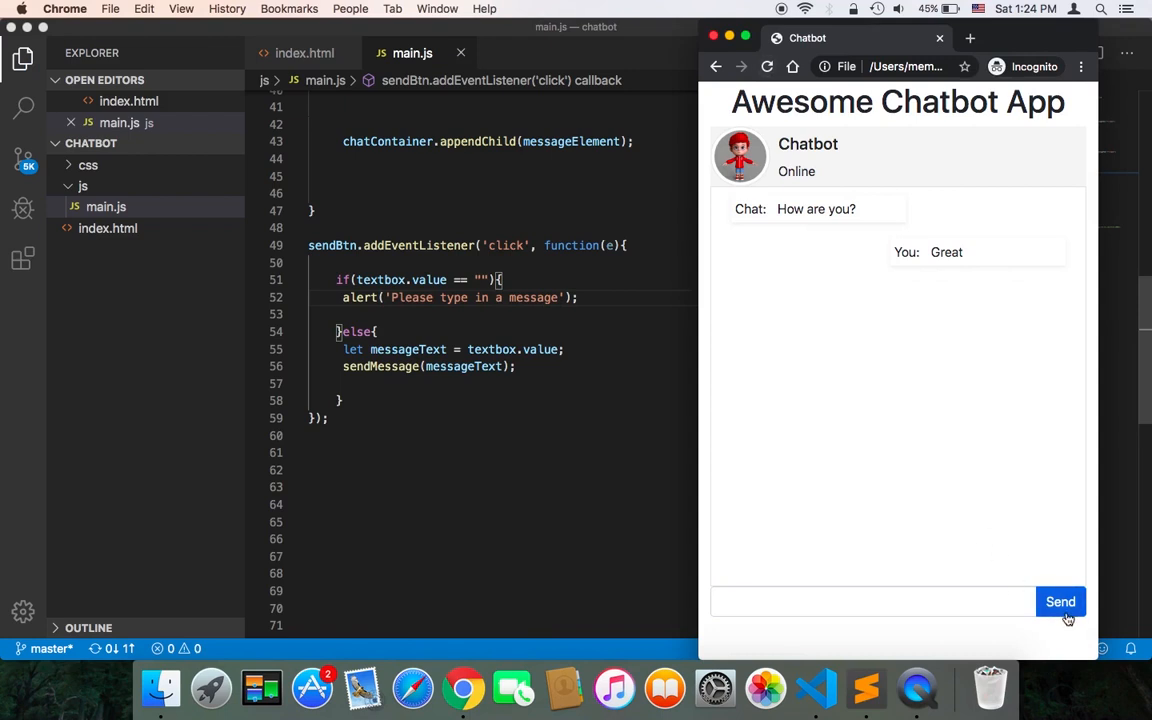
Step: Send an empty message in Chrome and dismiss the 'Please type in a message' alert
left_click(1060, 601)
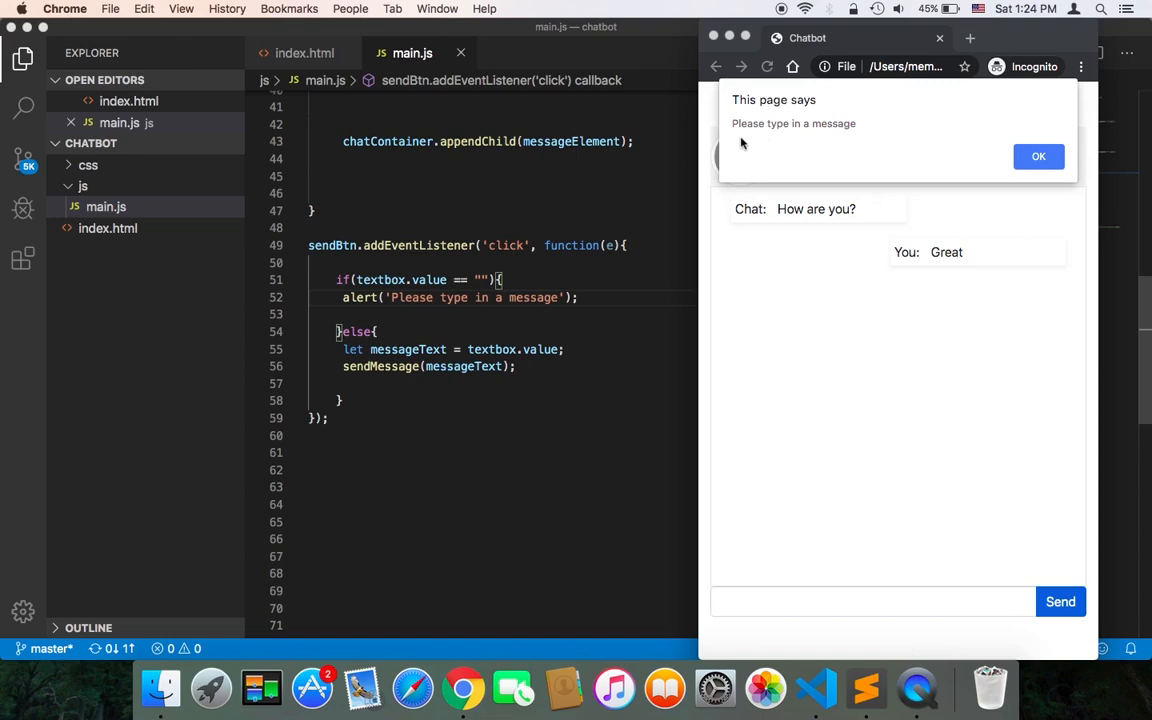
left_click(1038, 156)
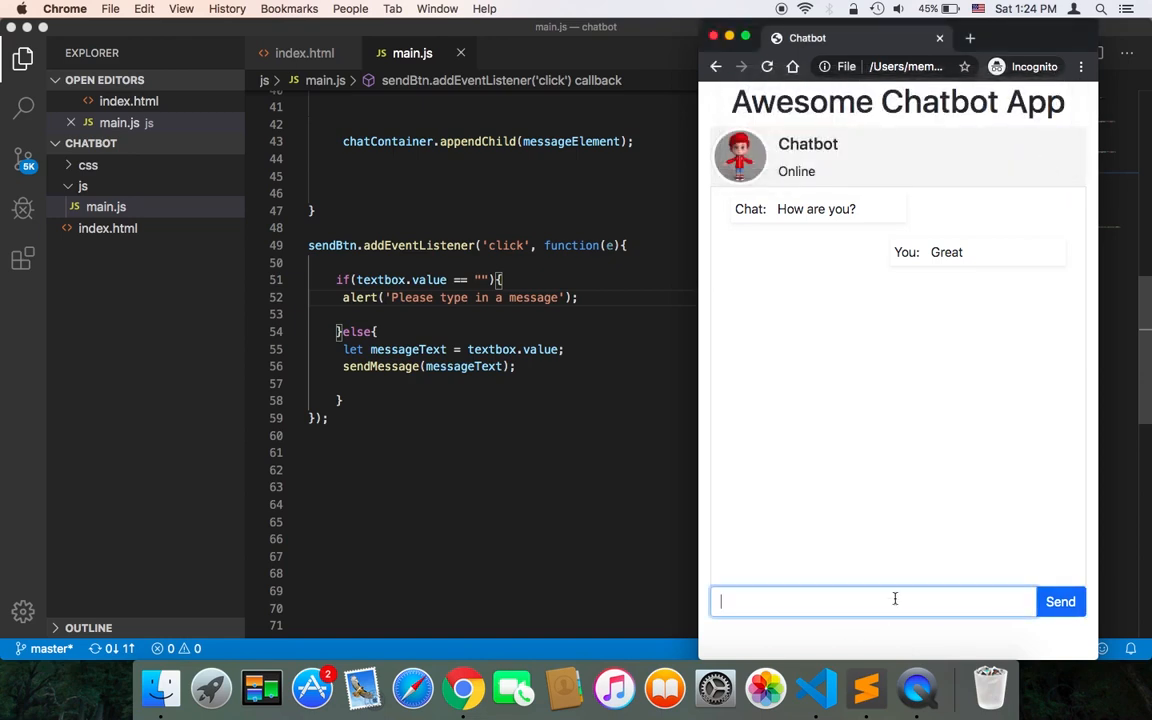
Step: Type and send 'How are you?' in the chatbot
type("How are")
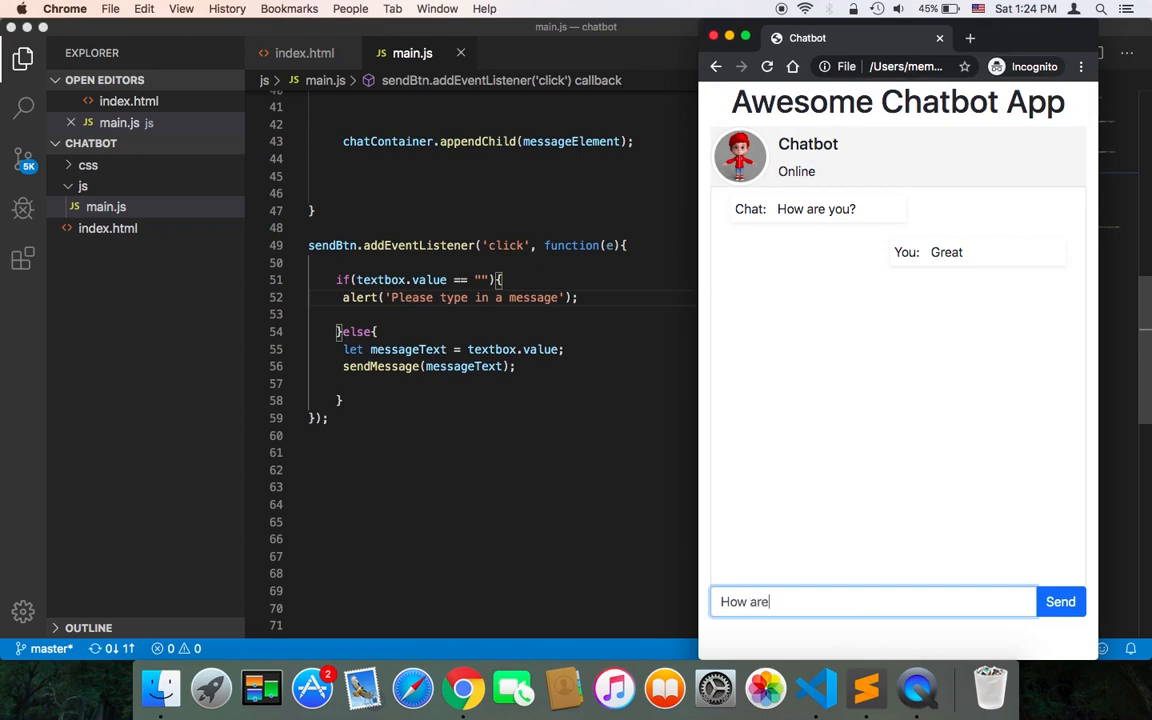
type("you?")
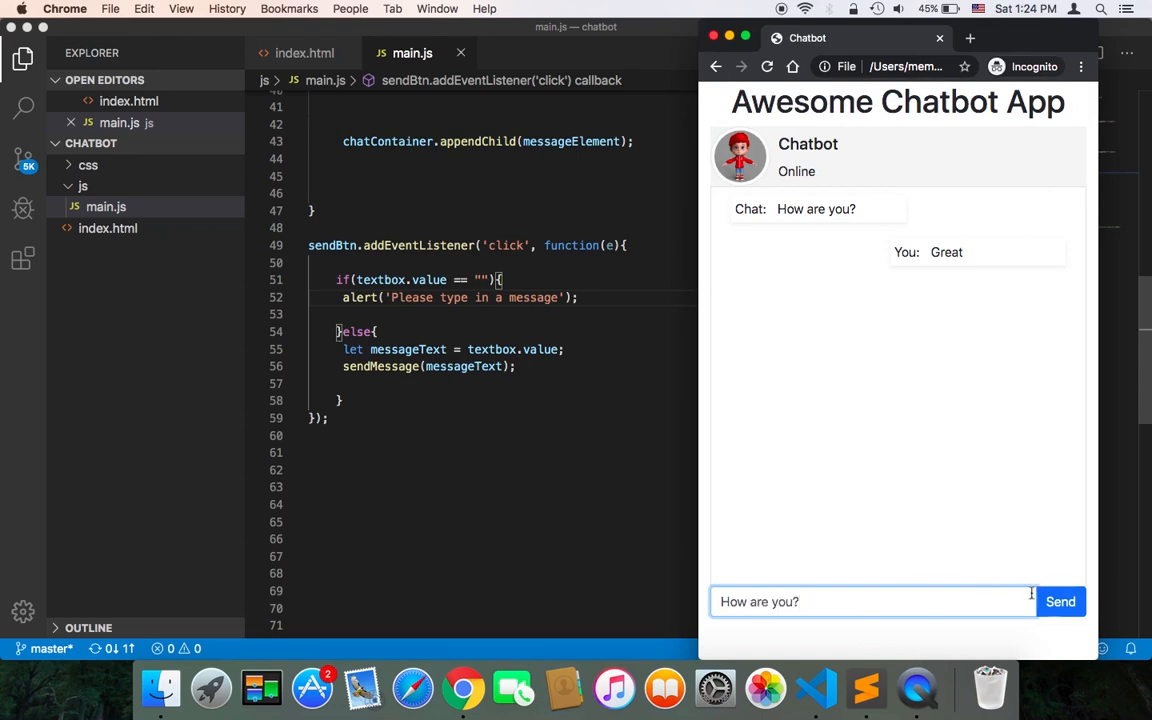
left_click(1060, 601)
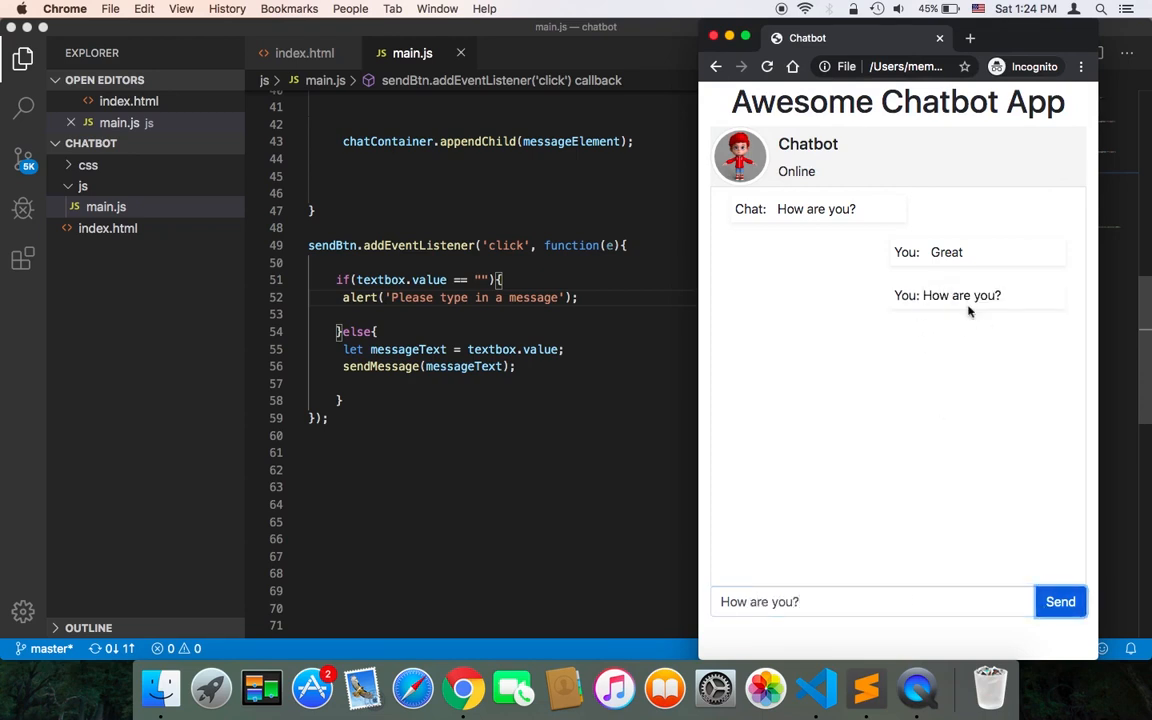